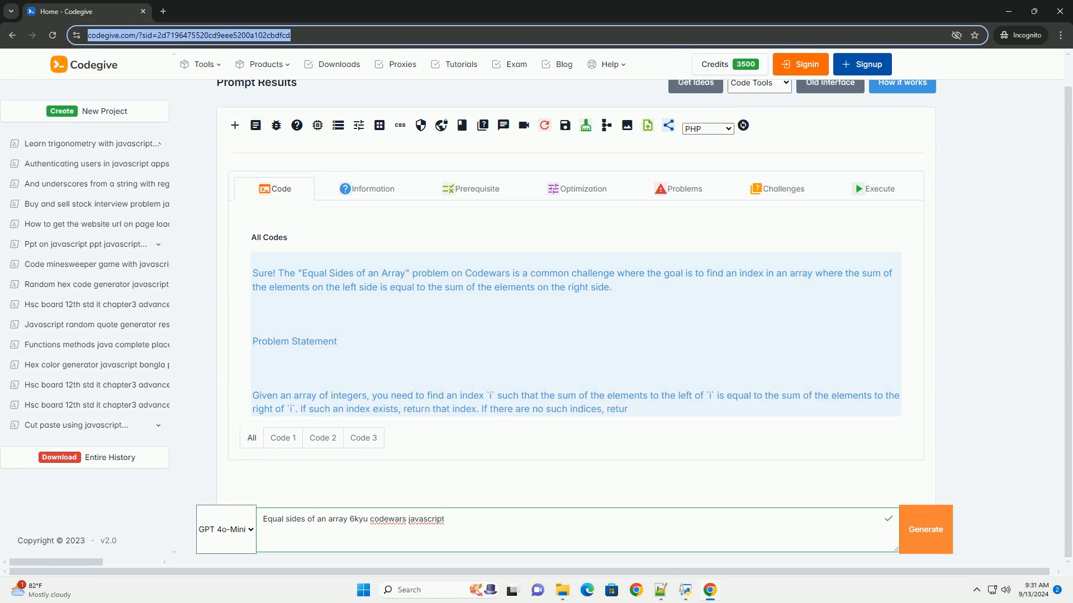
scroll(down, 3)
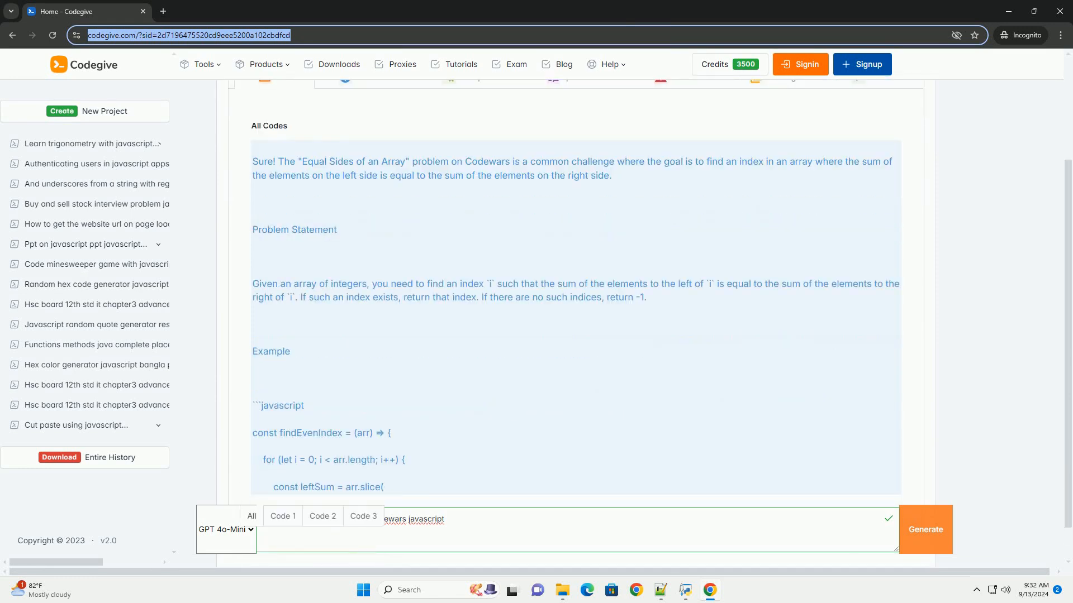
scroll(down, 3)
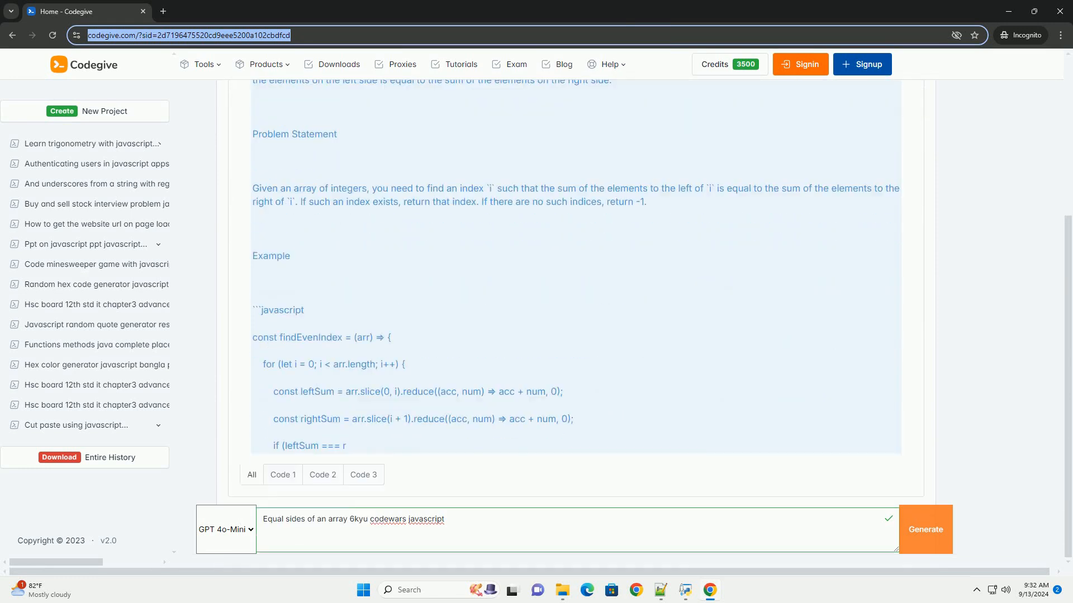
scroll(down, 3)
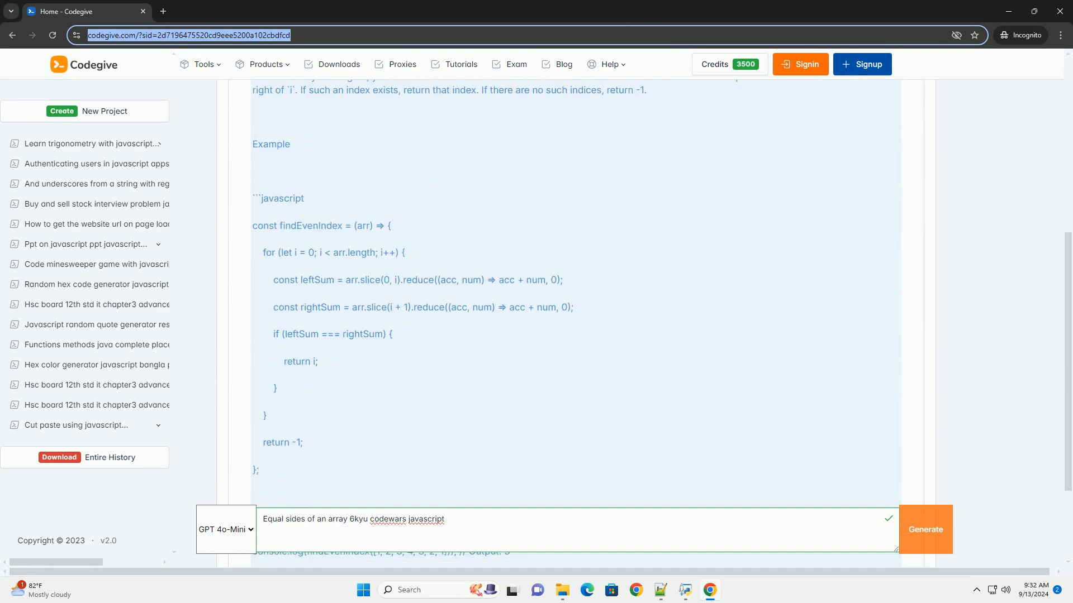
scroll(down, 3)
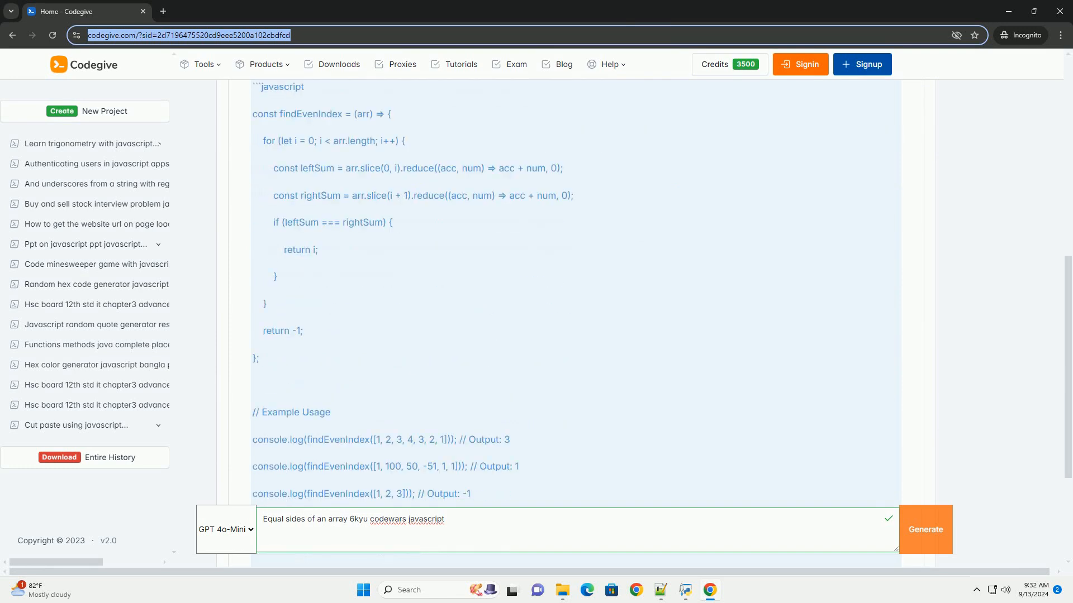
scroll(down, 3)
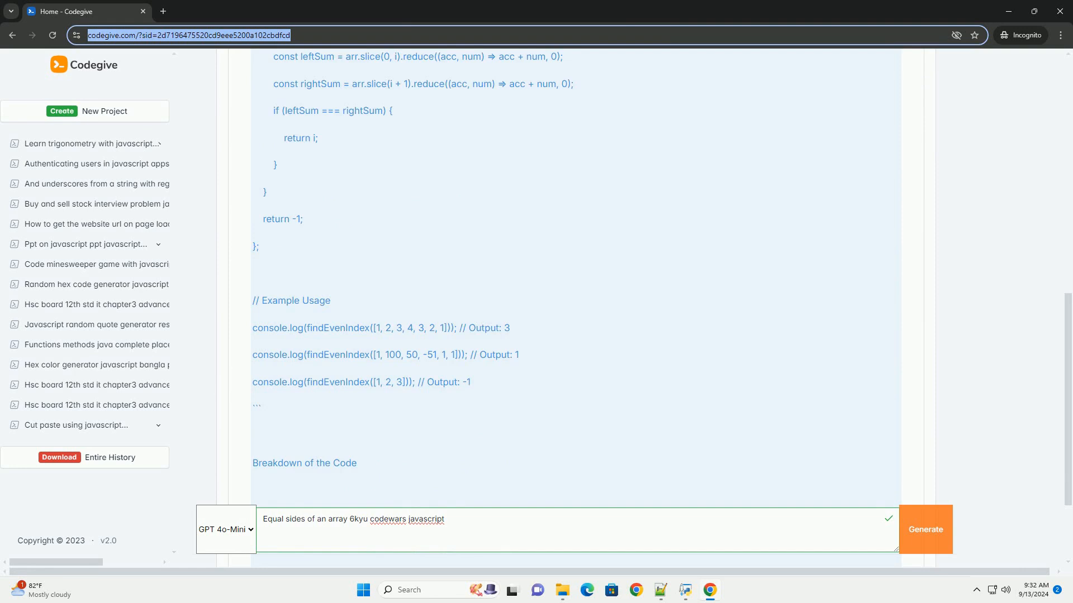
scroll(down, 3)
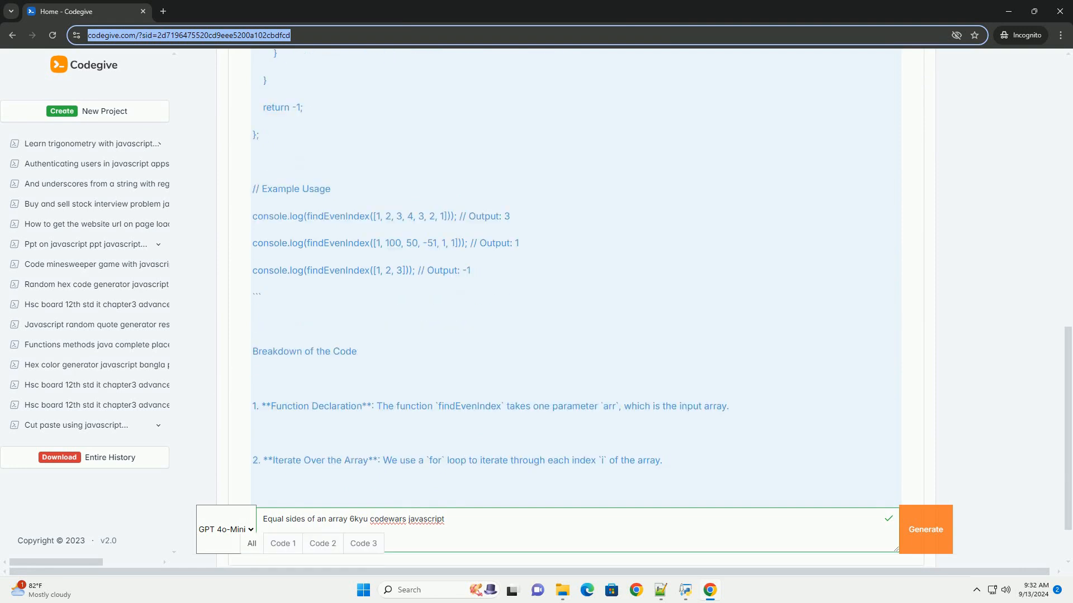
scroll(down, 3)
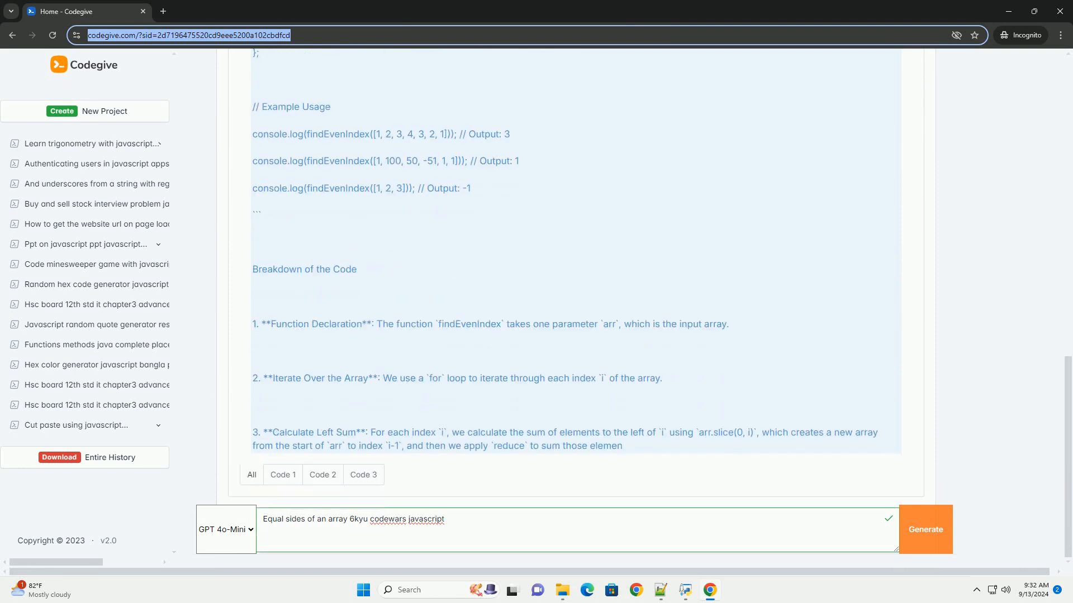
scroll(down, 3)
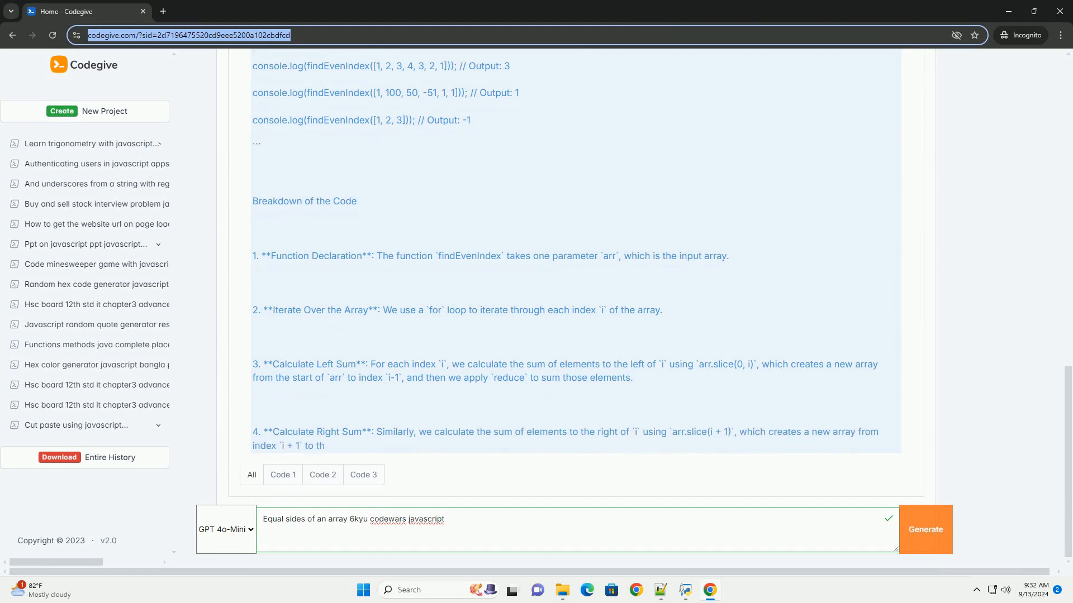
scroll(down, 3)
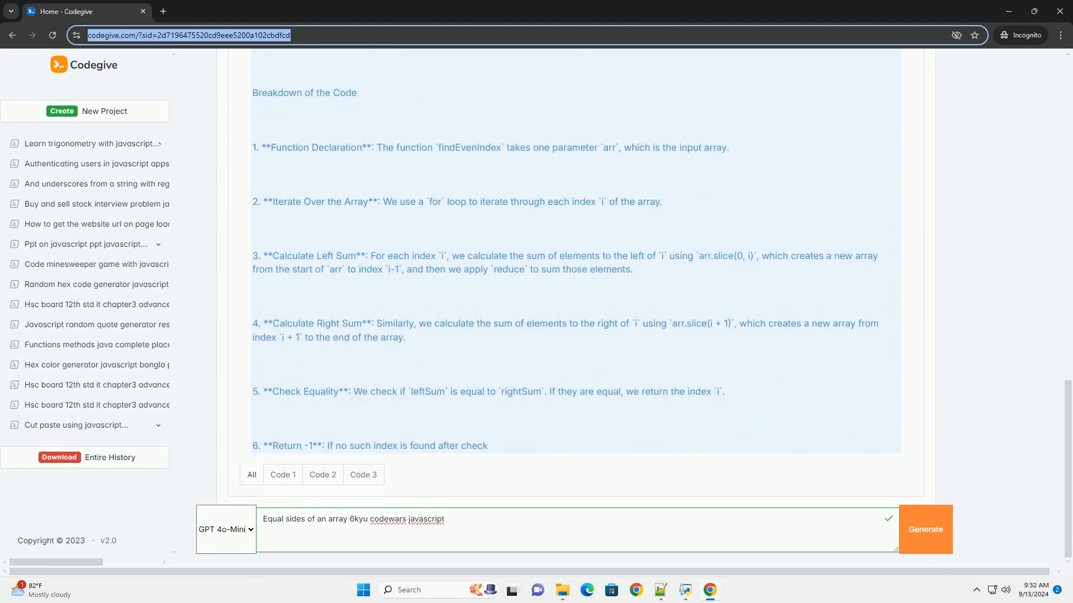
scroll(down, 3)
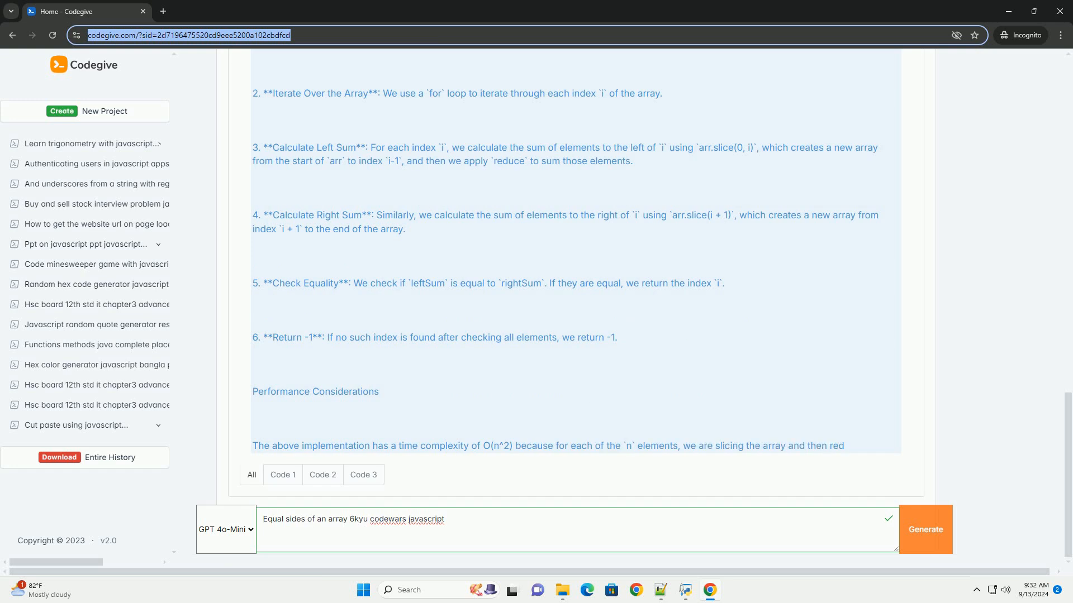
scroll(down, 3)
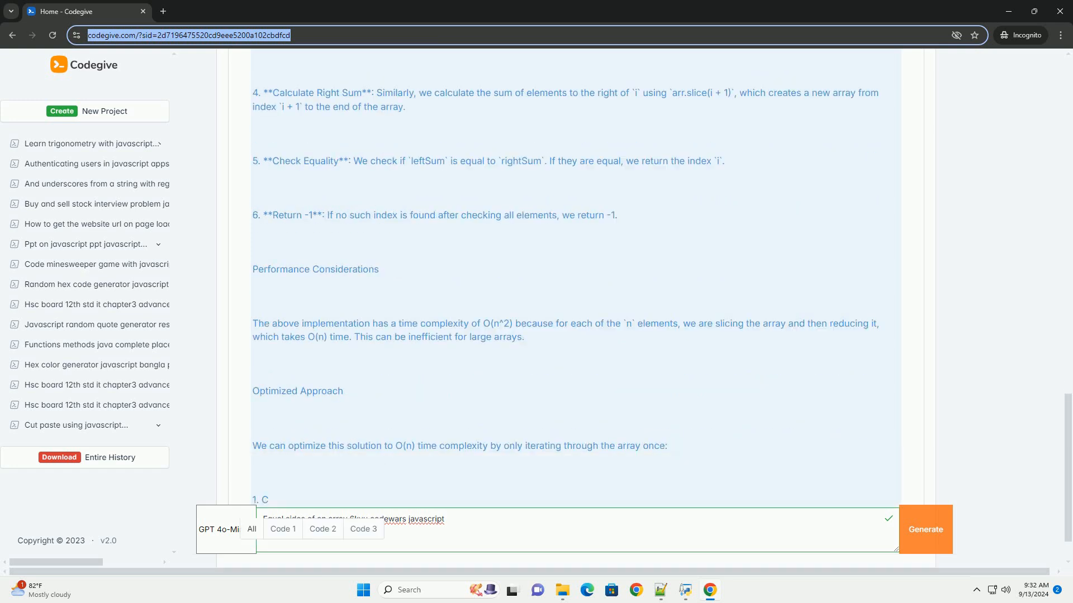
scroll(down, 3)
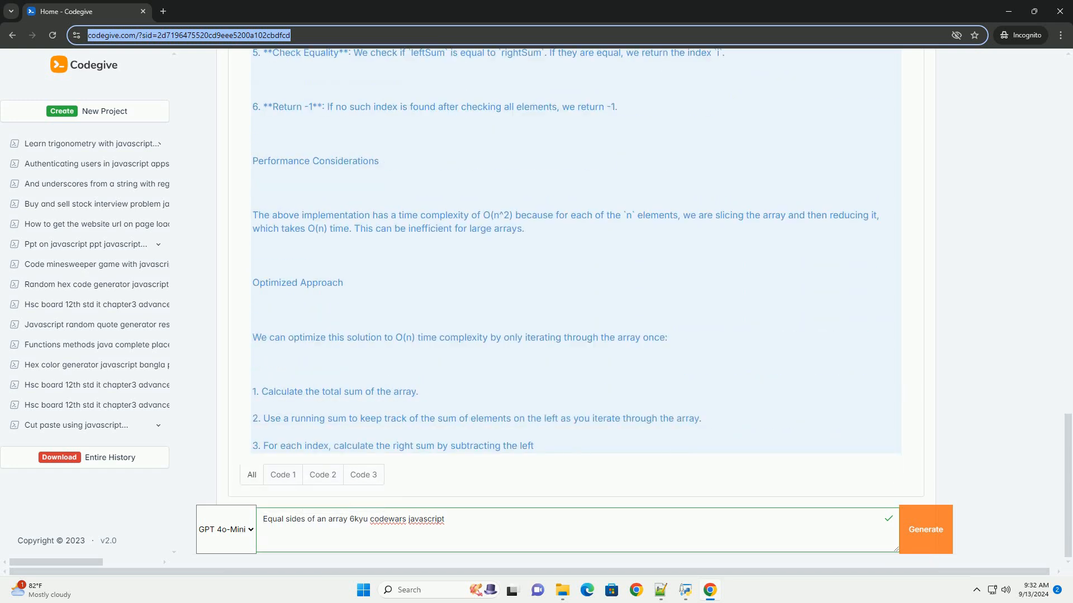
scroll(down, 3)
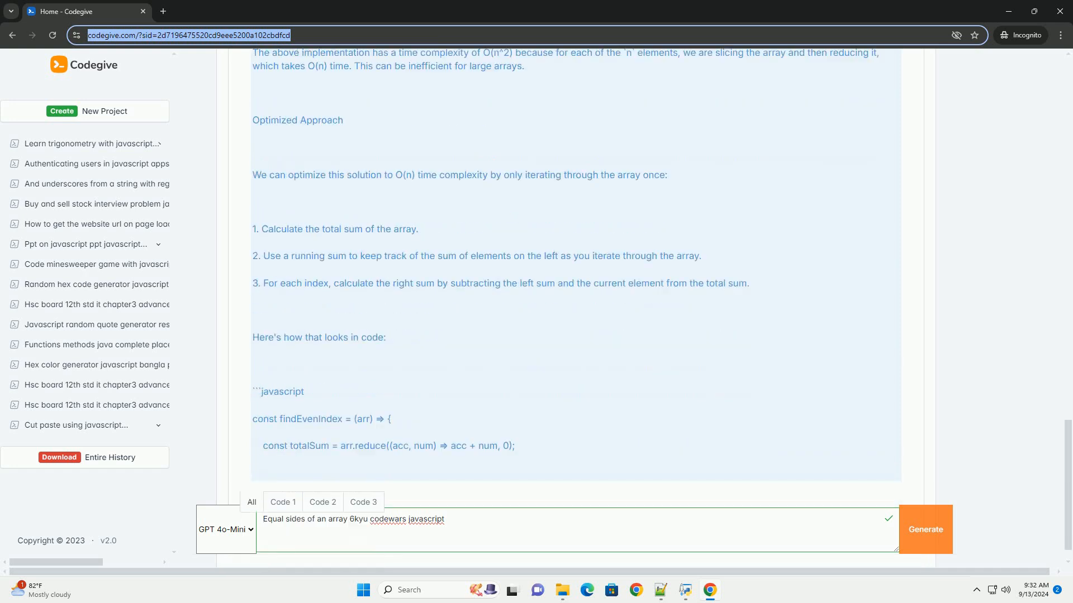
scroll(down, 3)
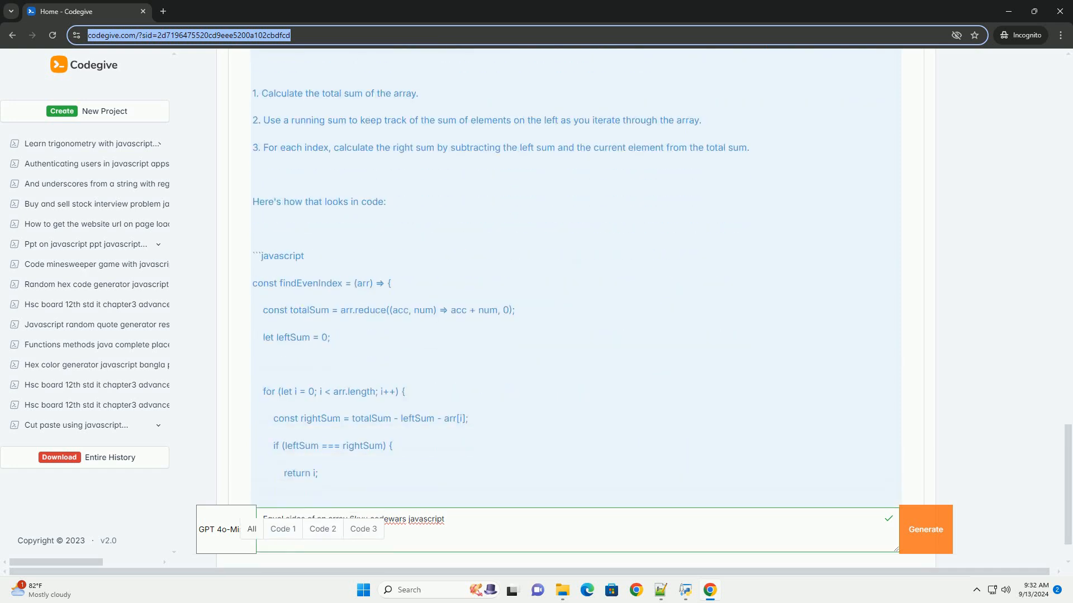
scroll(down, 3)
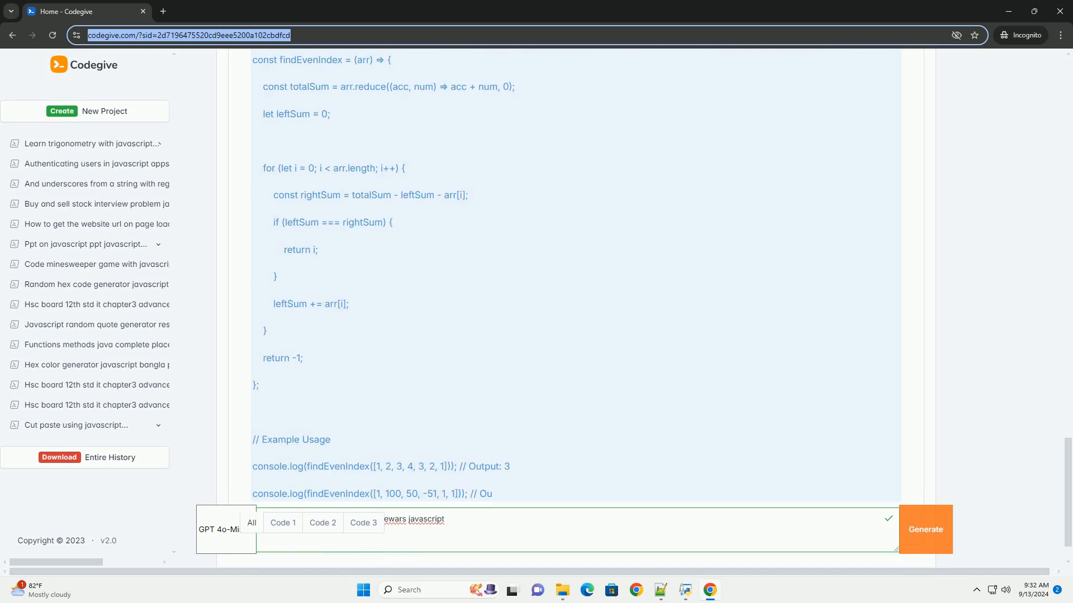
scroll(down, 3)
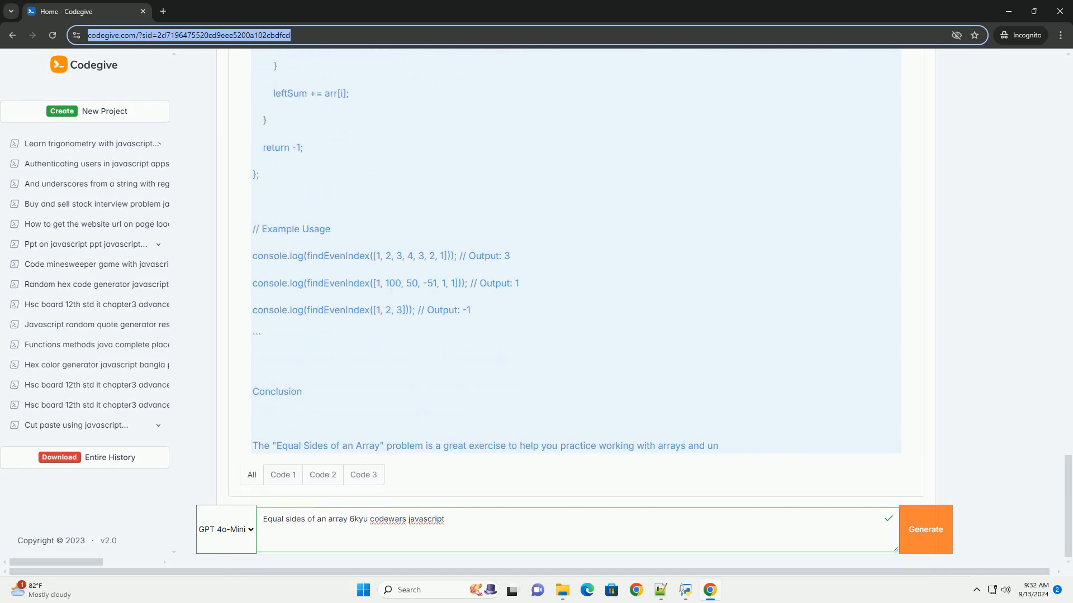
scroll(down, 3)
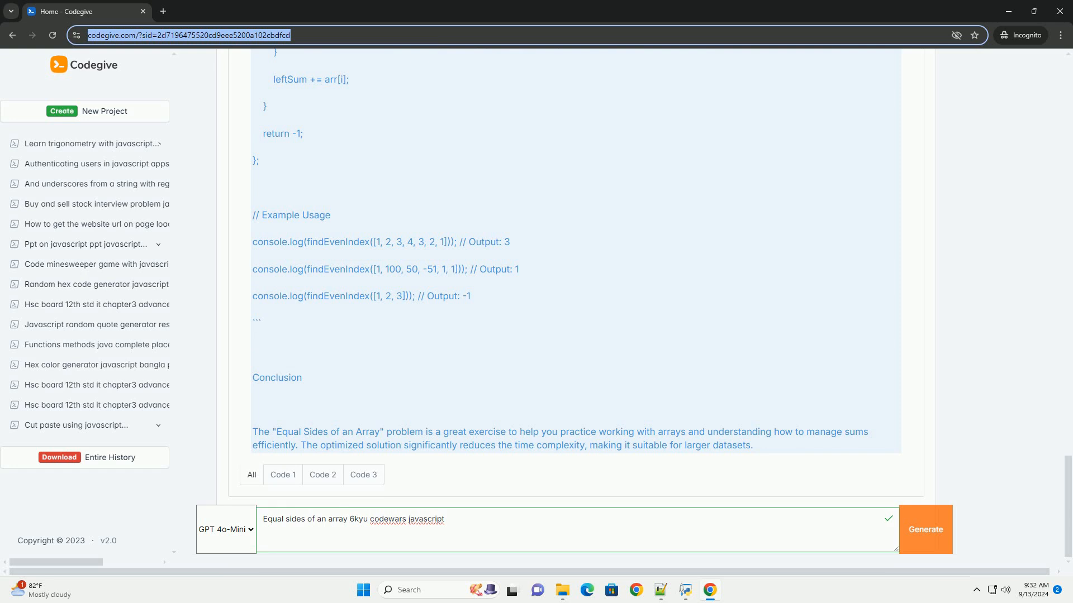